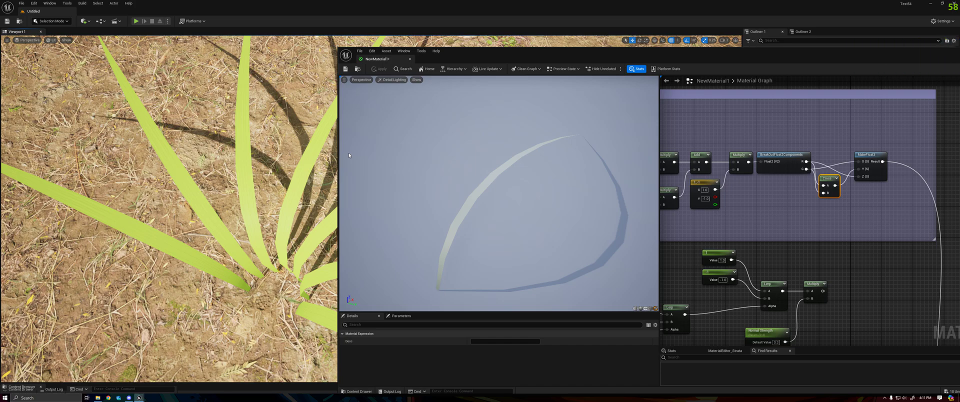
mouse_move(577, 135)
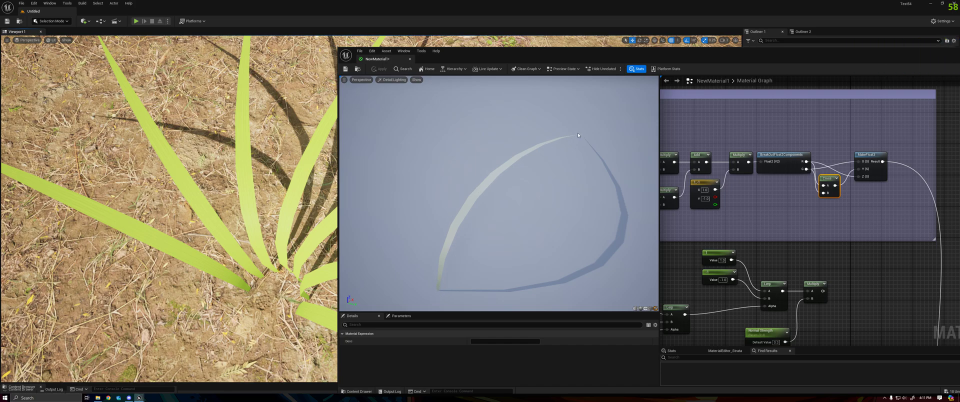
mouse_move(489, 185)
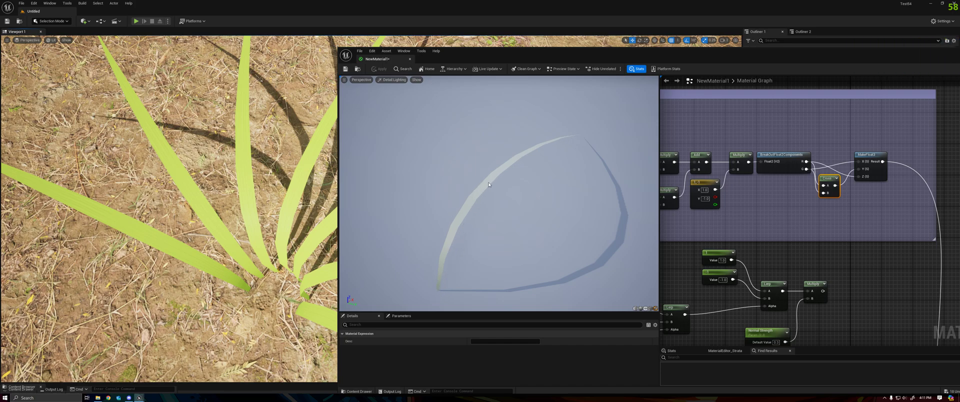
mouse_move(525, 169)
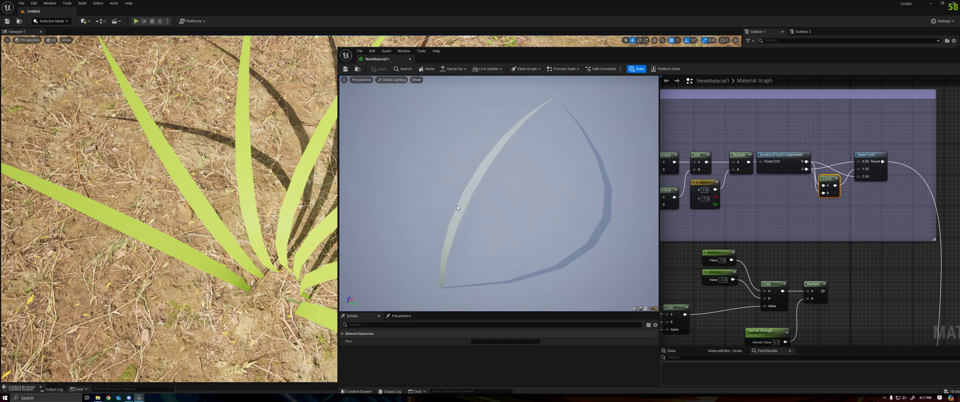
mouse_move(446, 206)
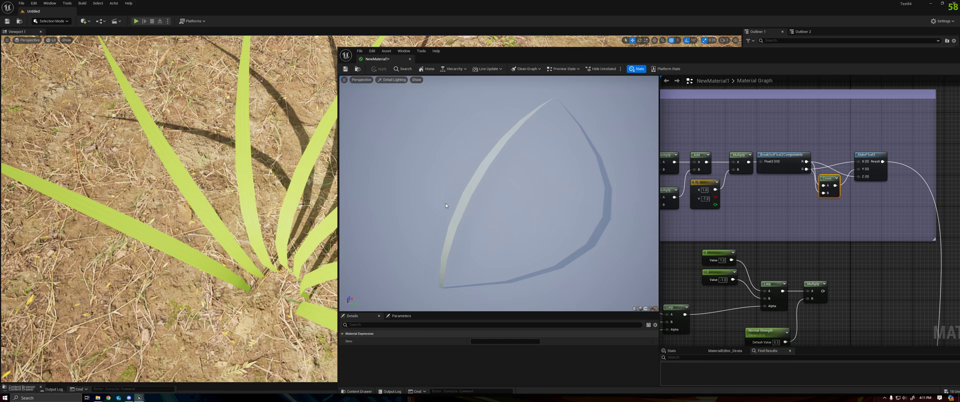
mouse_move(443, 205)
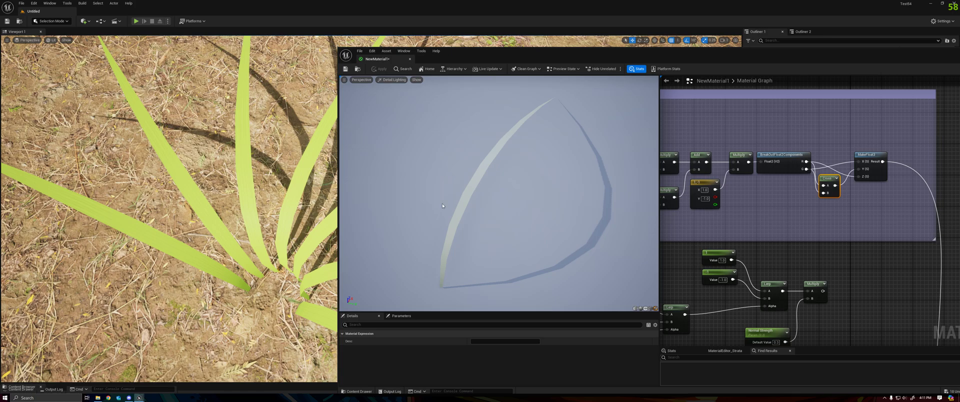
mouse_move(464, 196)
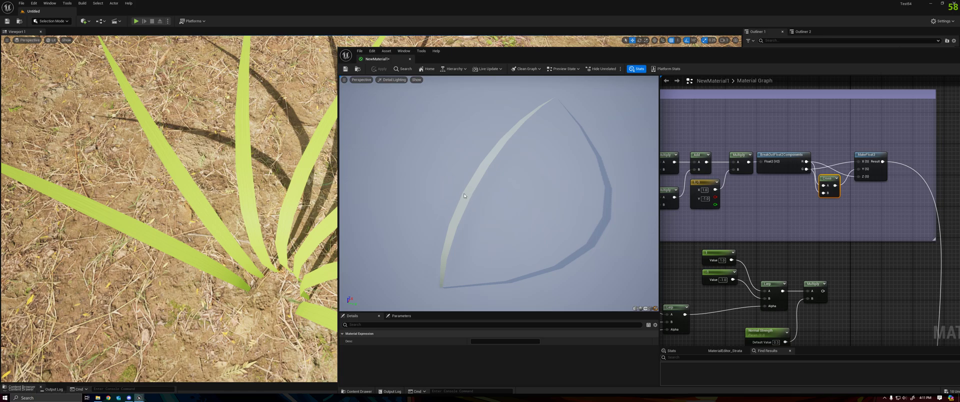
mouse_move(467, 196)
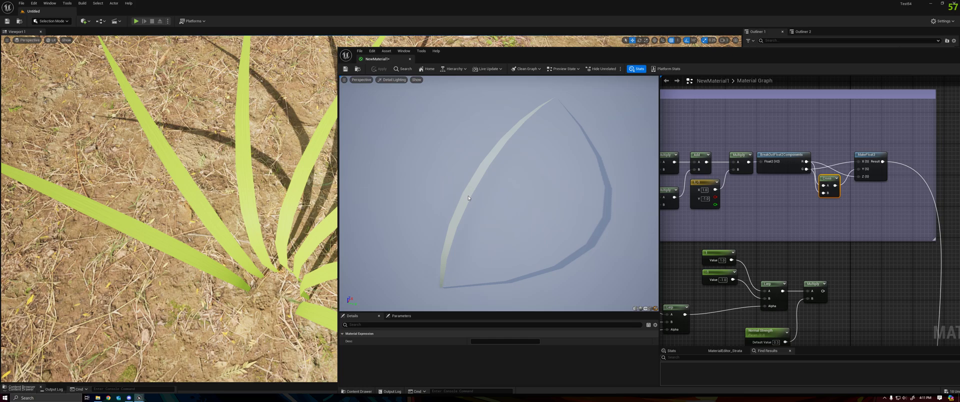
mouse_move(427, 160)
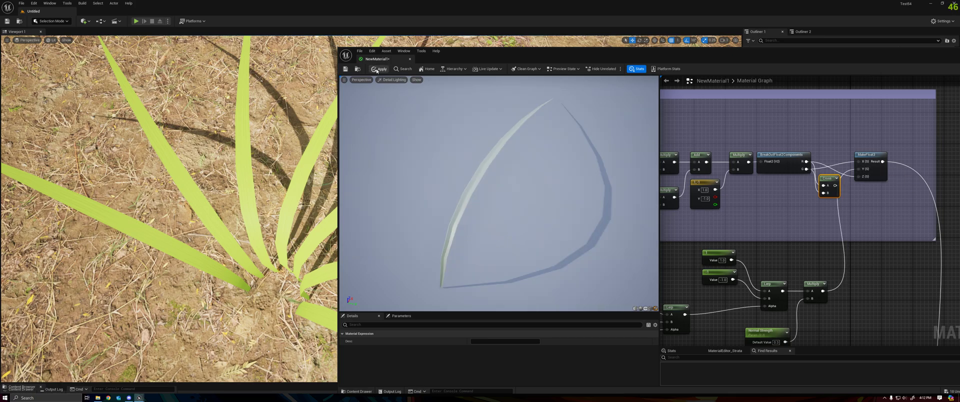
Apply the material changes so the level's grass blades update
click(378, 69)
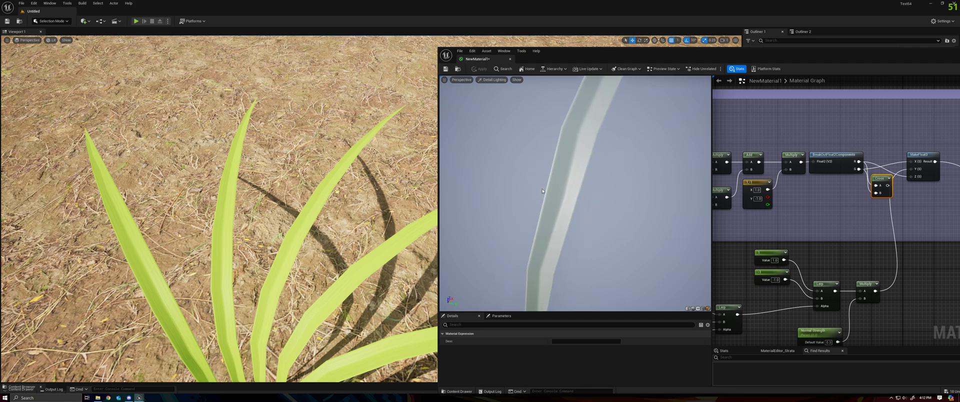
mouse_move(544, 191)
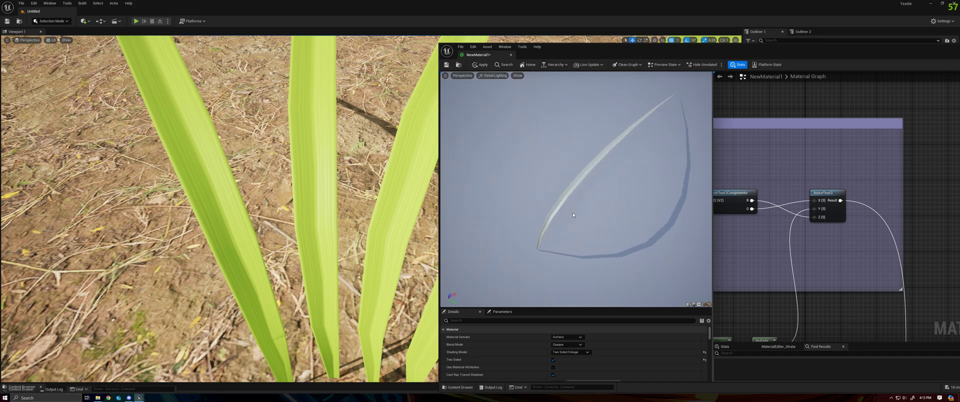
mouse_move(572, 259)
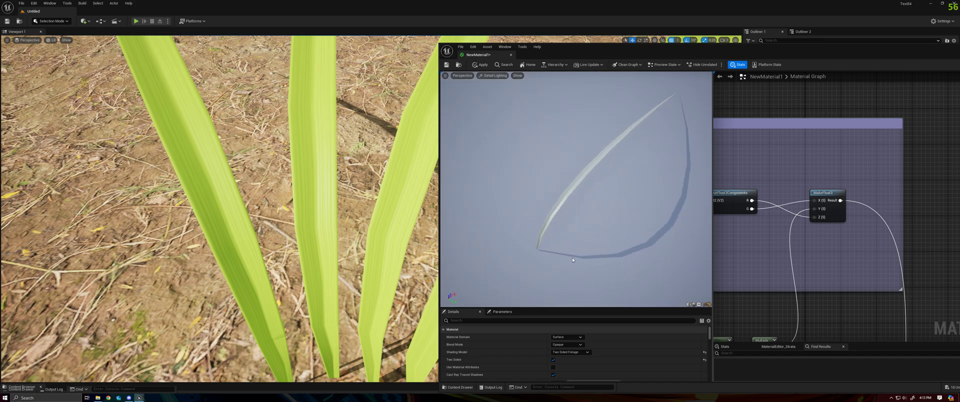
mouse_move(752, 201)
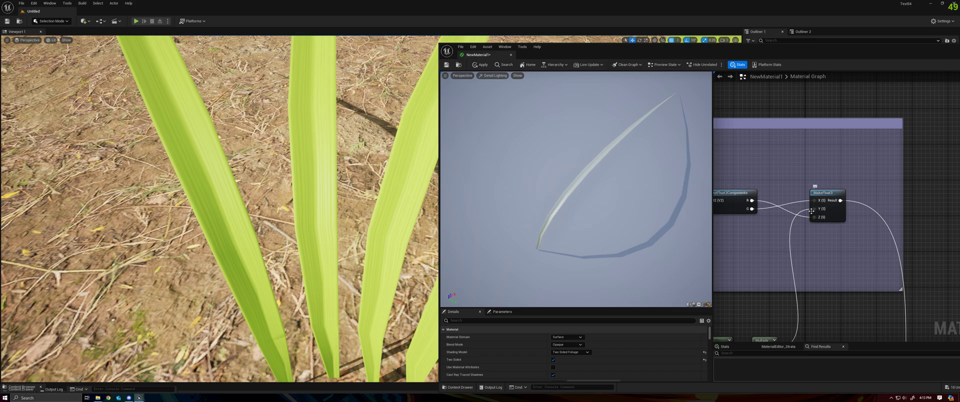
mouse_move(604, 207)
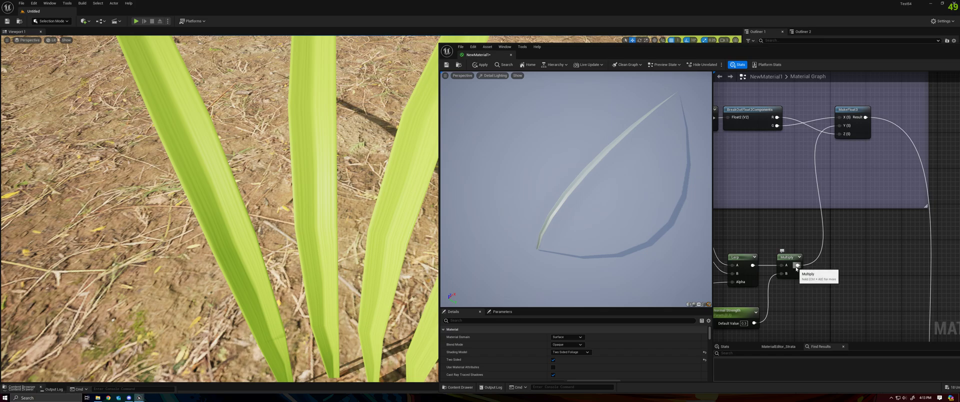
mouse_move(841, 122)
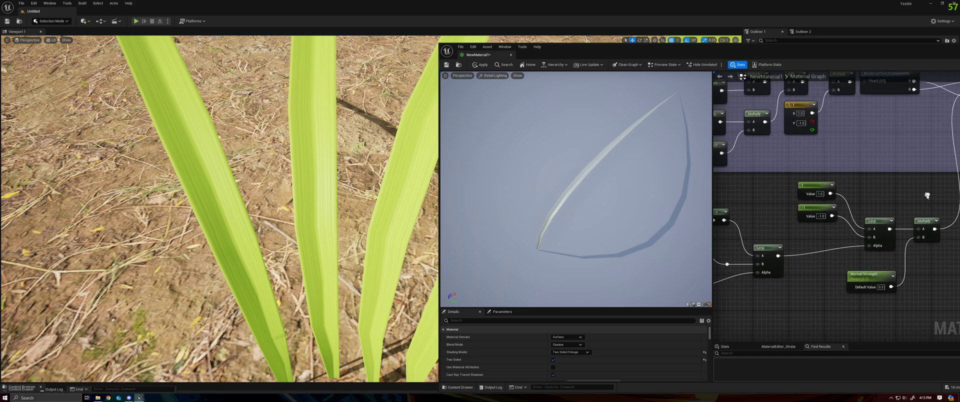
Select the Lerp node that blends the two rim values
click(871, 220)
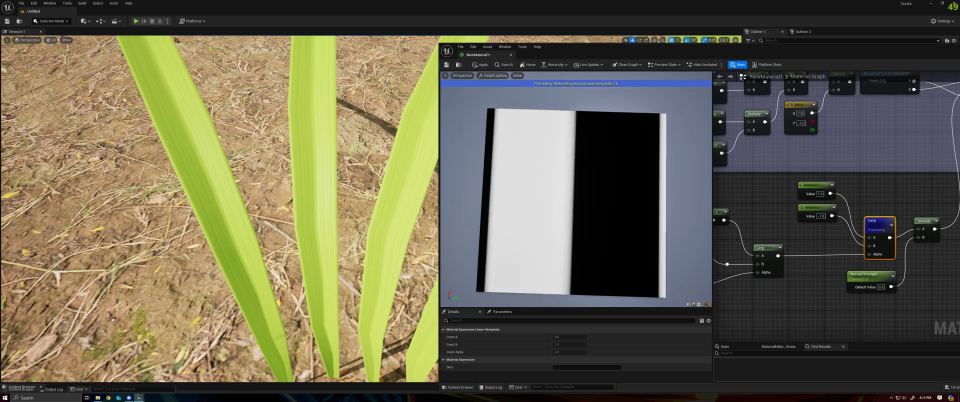
mouse_move(311, 218)
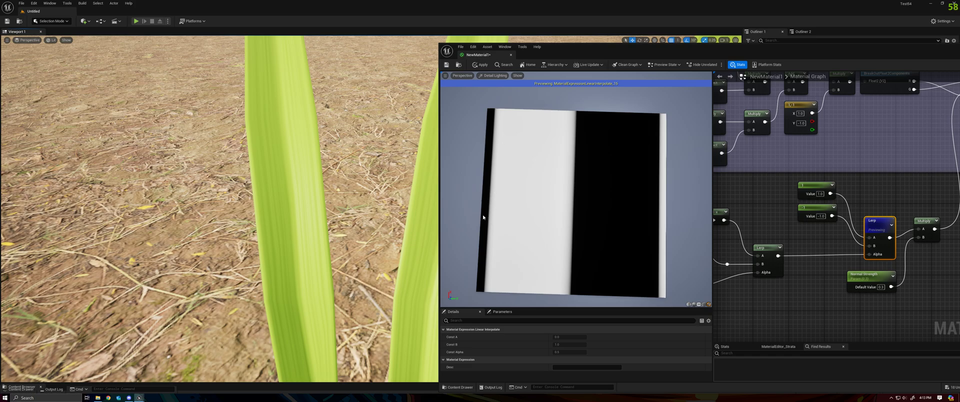
mouse_move(495, 219)
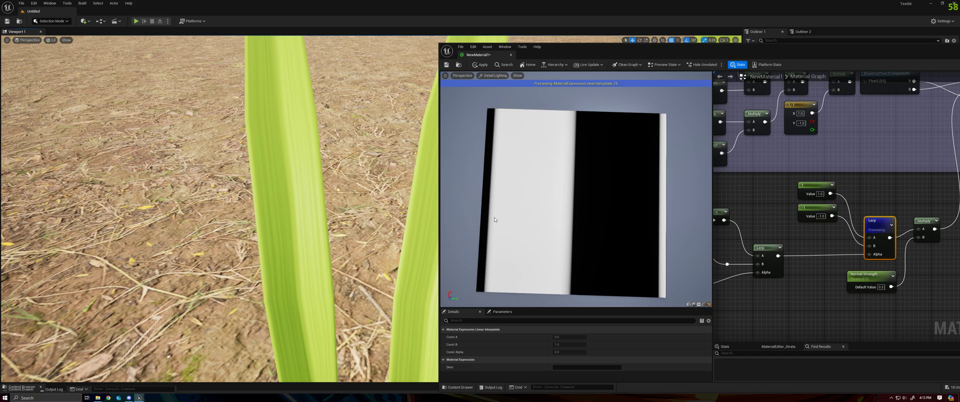
mouse_move(530, 226)
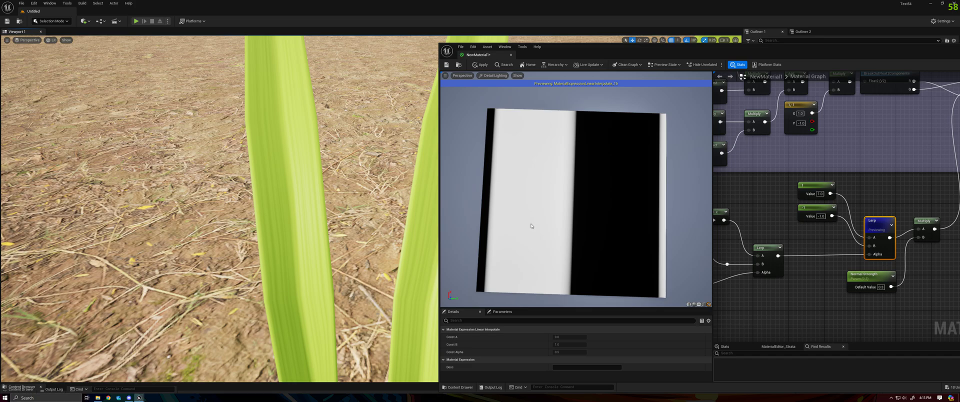
mouse_move(265, 215)
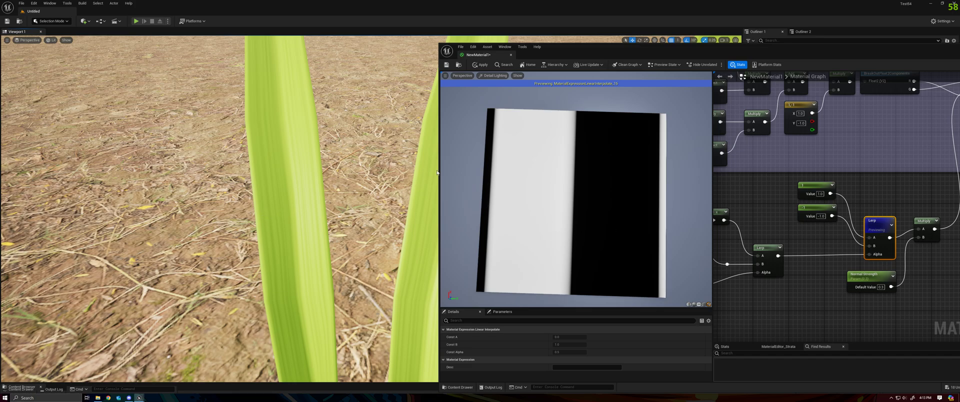
mouse_move(254, 214)
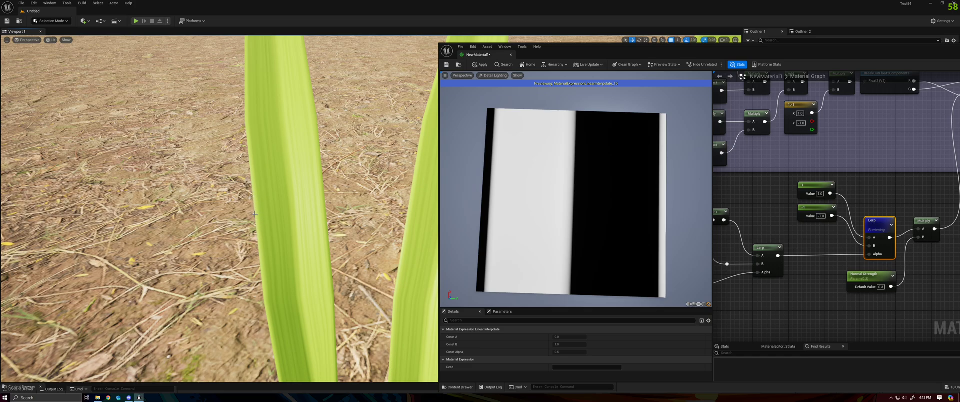
mouse_move(269, 228)
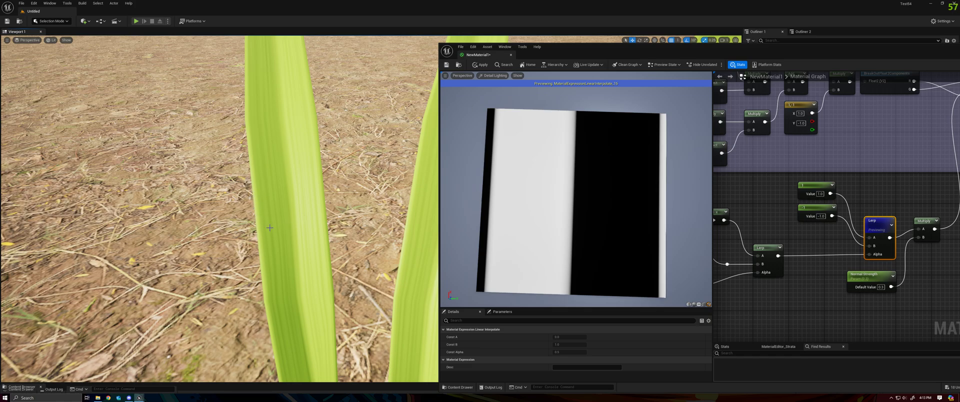
mouse_move(371, 212)
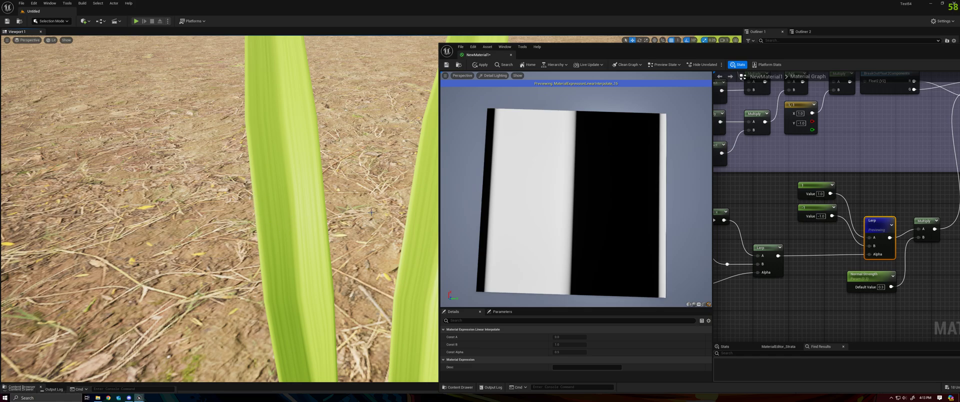
mouse_move(291, 239)
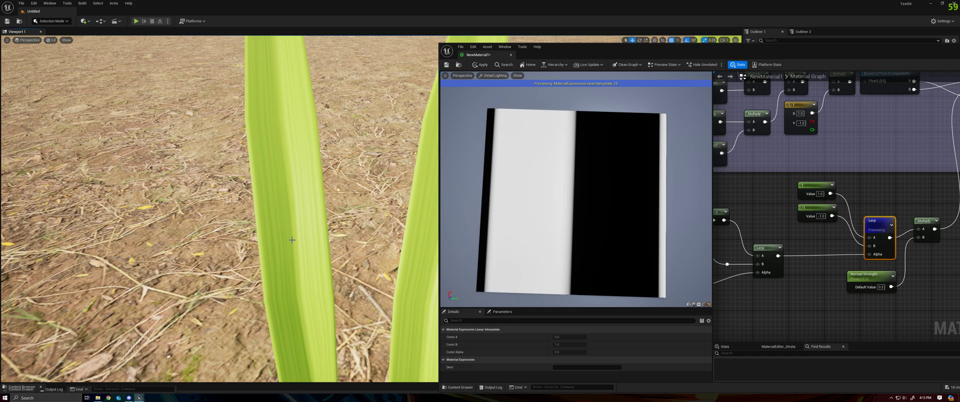
mouse_move(306, 236)
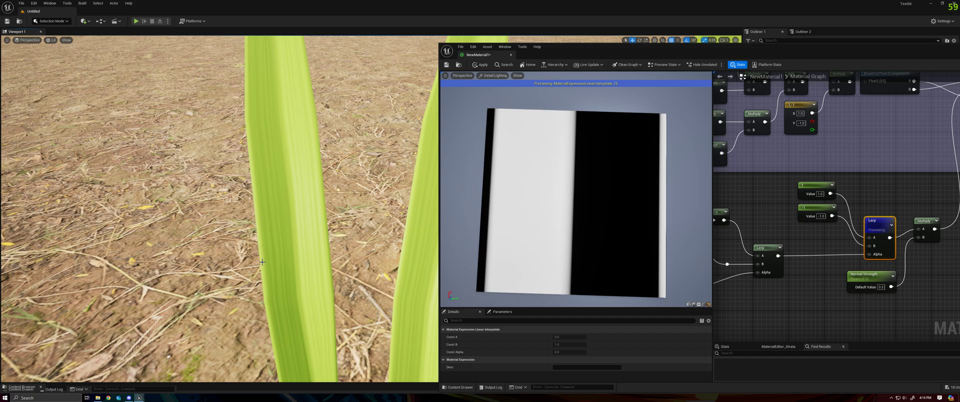
mouse_move(328, 222)
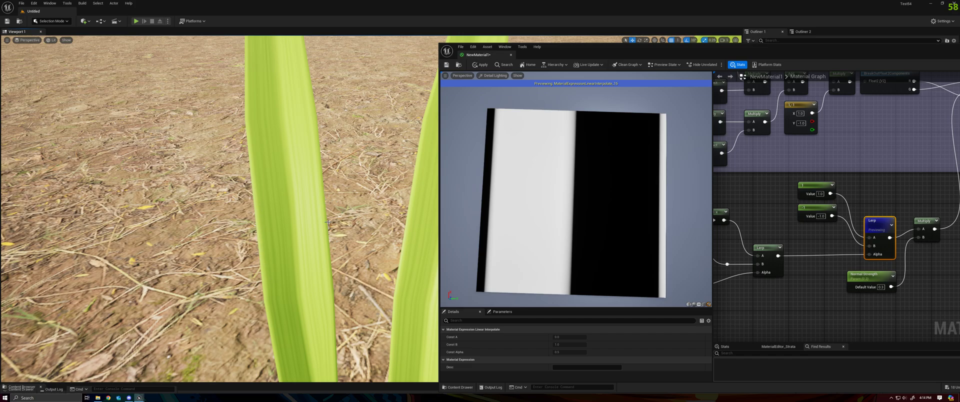
mouse_move(519, 229)
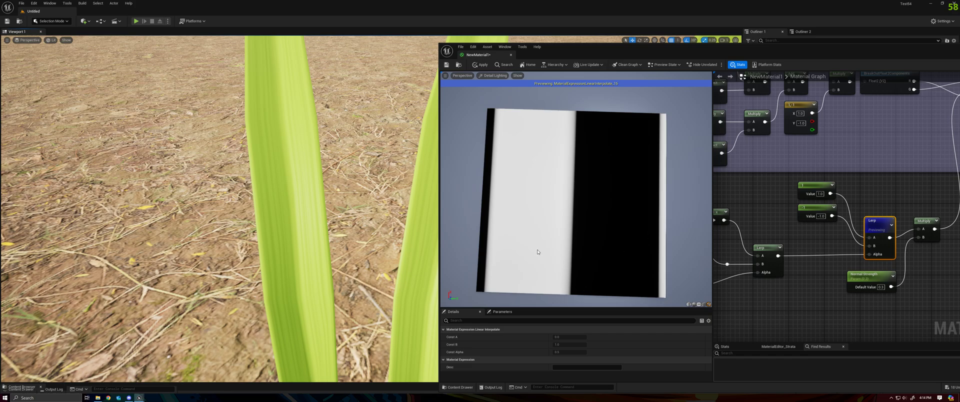
mouse_move(483, 190)
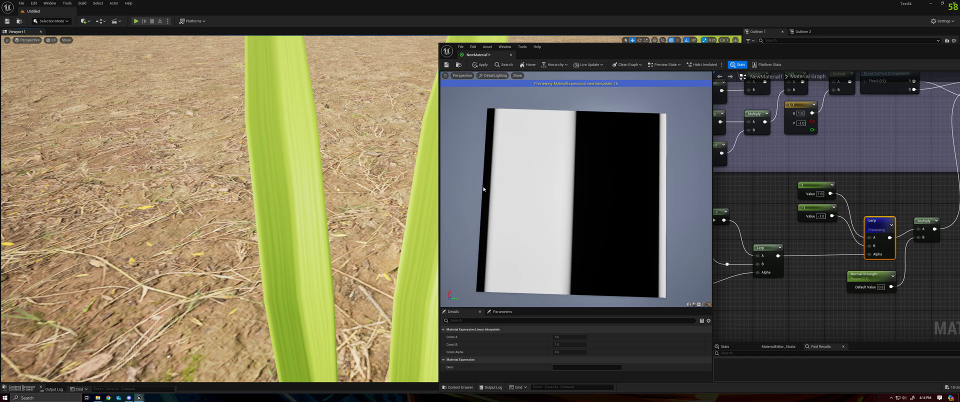
mouse_move(392, 255)
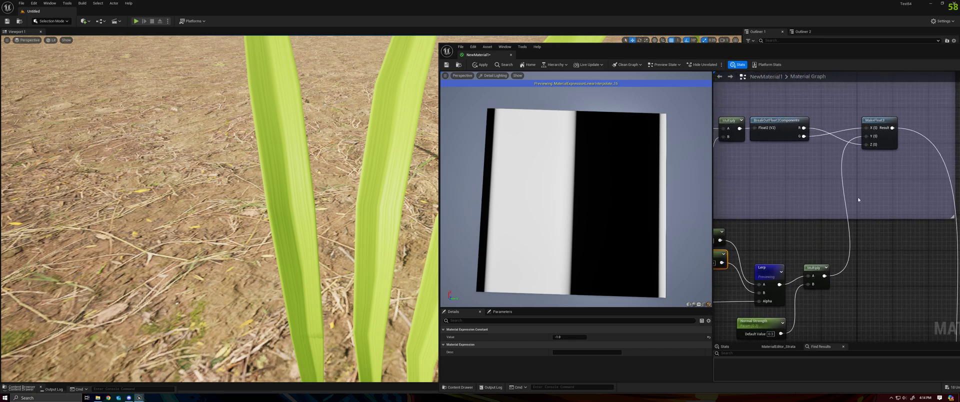
right_click(770, 269)
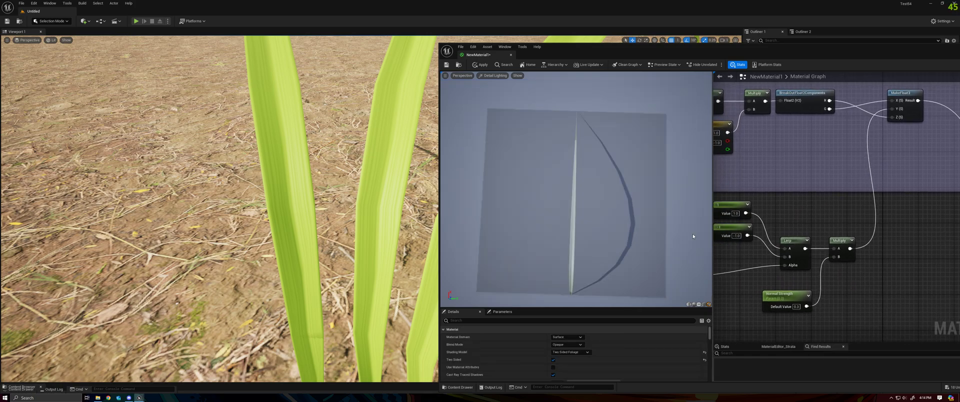
right_click(824, 218)
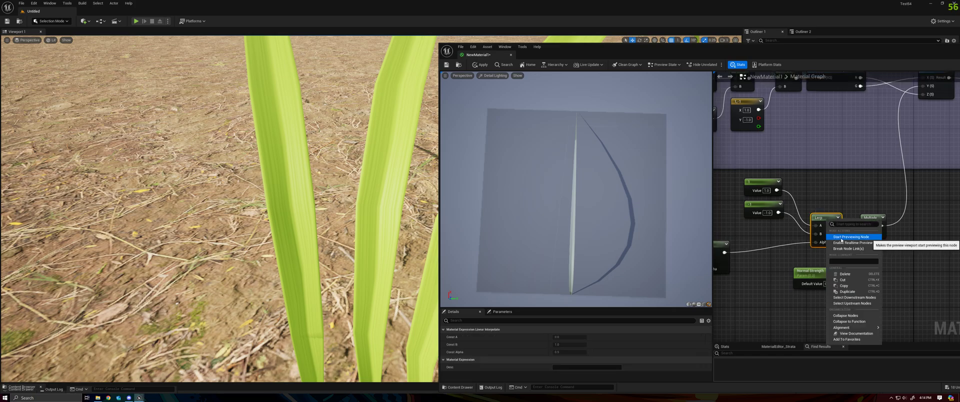
click(851, 237)
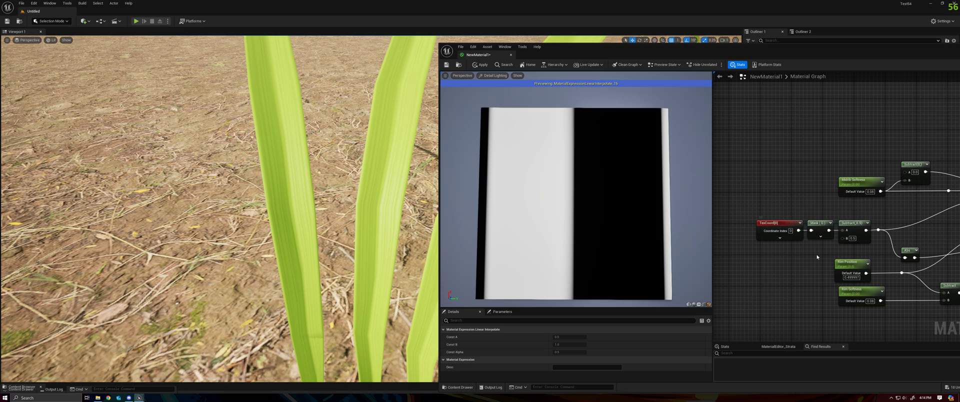
right_click(790, 217)
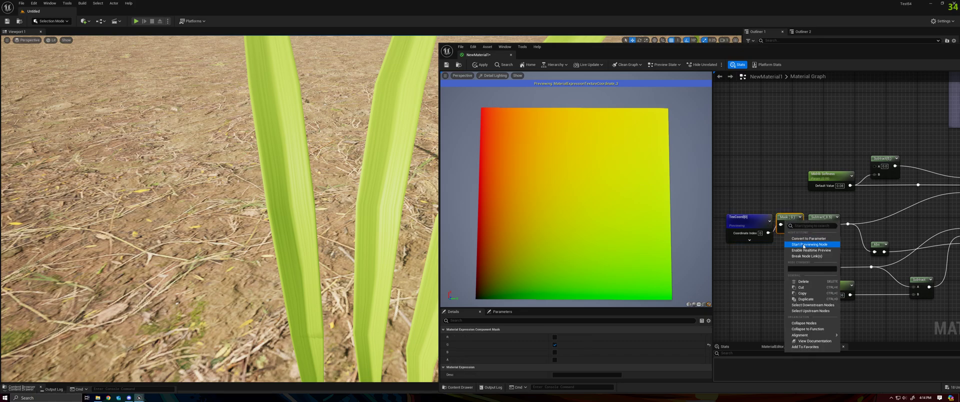
click(809, 244)
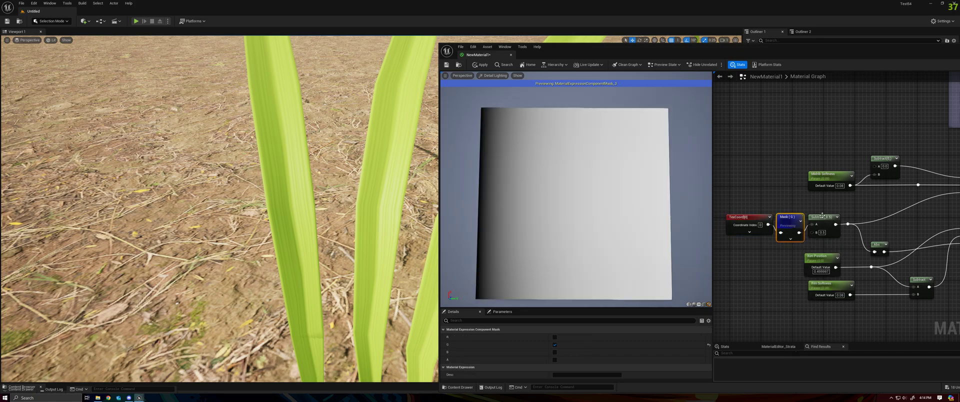
right_click(823, 217)
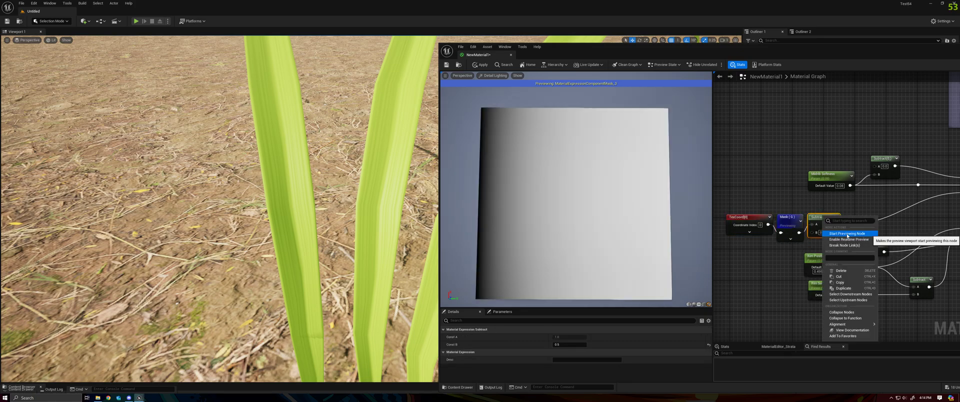
click(847, 233)
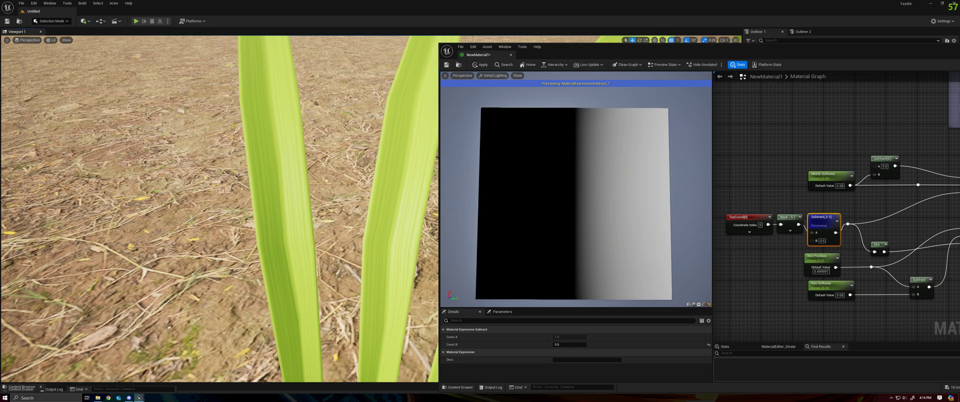
mouse_move(364, 248)
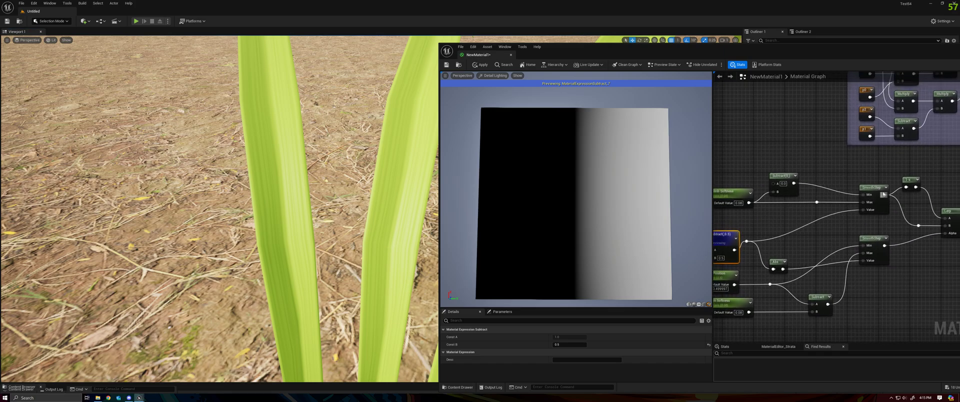
click(903, 185)
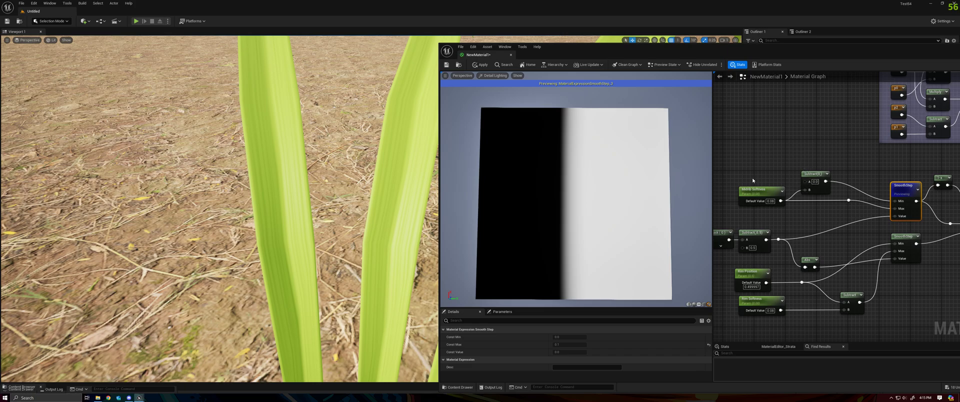
click(760, 190)
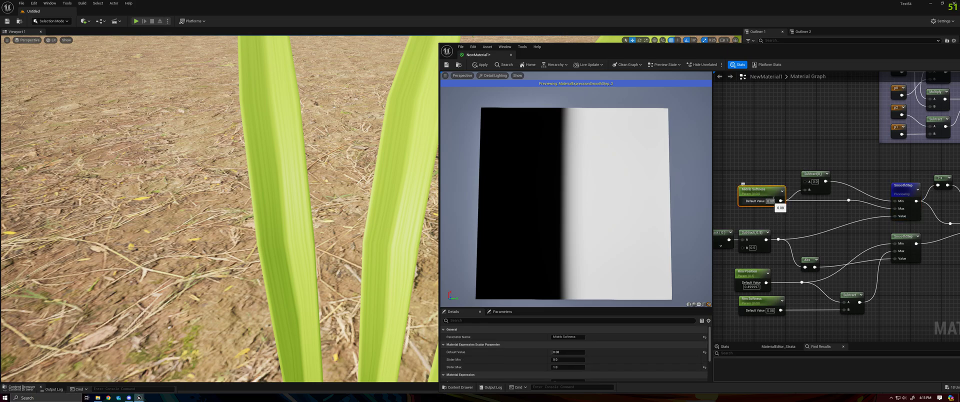
click(814, 170)
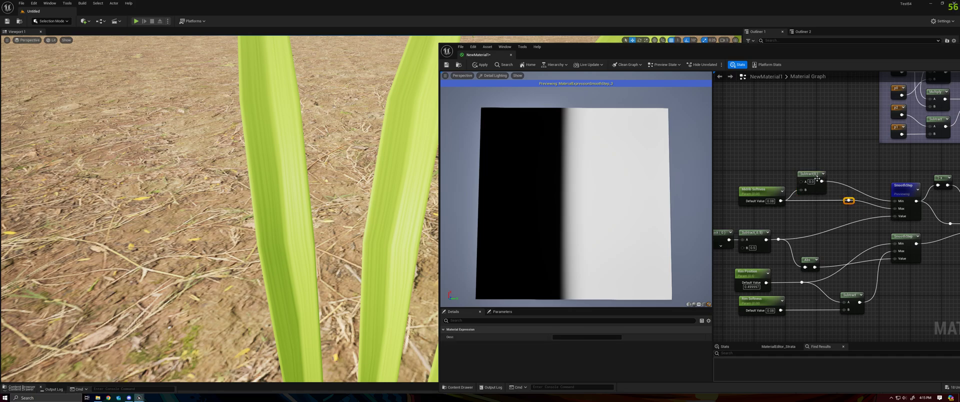
click(904, 185)
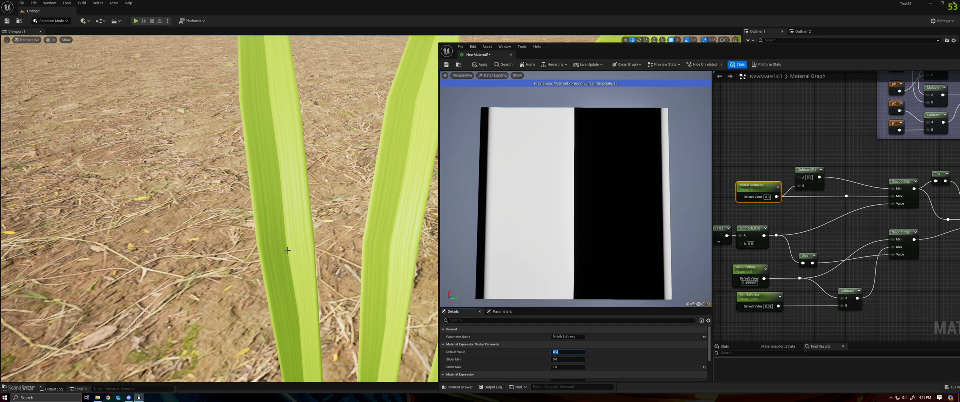
mouse_move(279, 221)
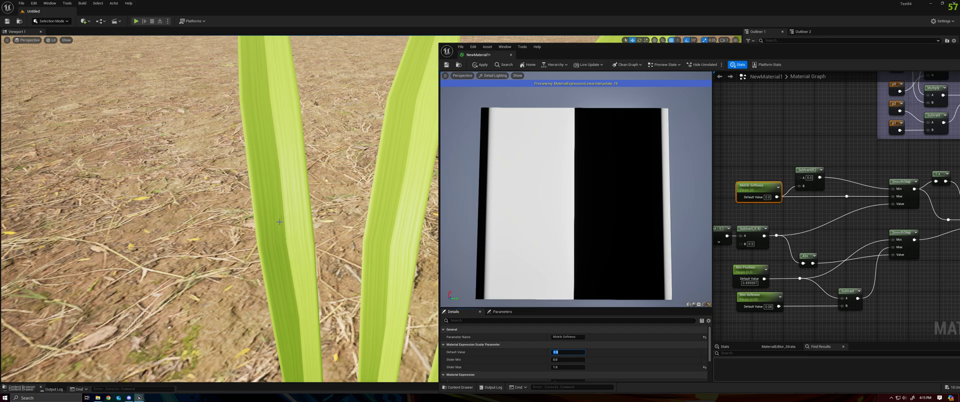
mouse_move(268, 250)
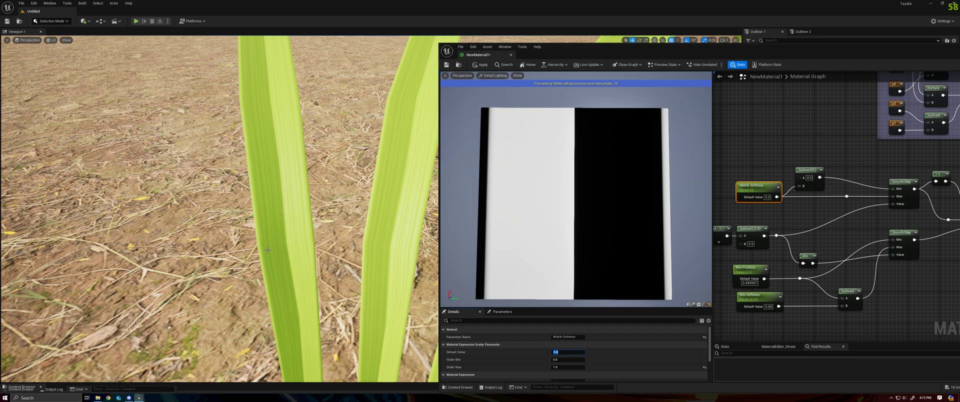
mouse_move(588, 238)
text(0.5)
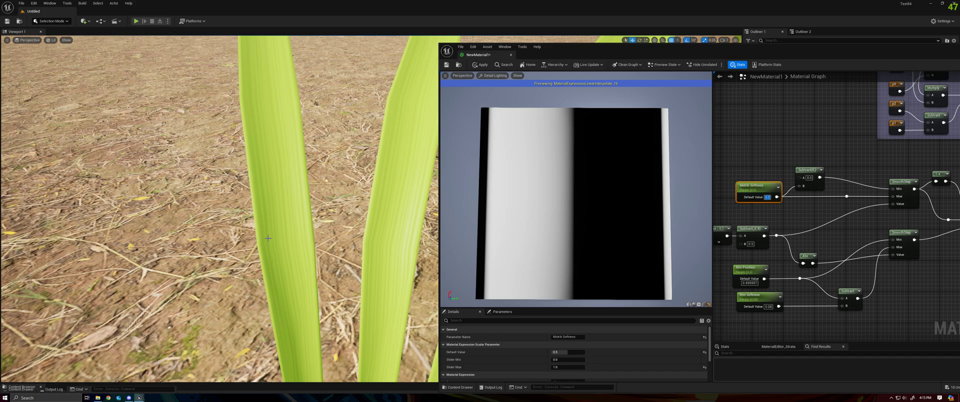
mouse_move(263, 248)
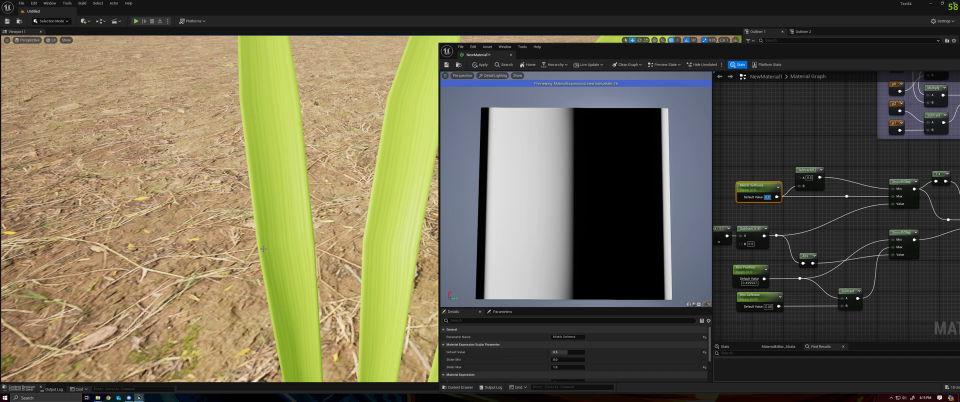
mouse_move(311, 237)
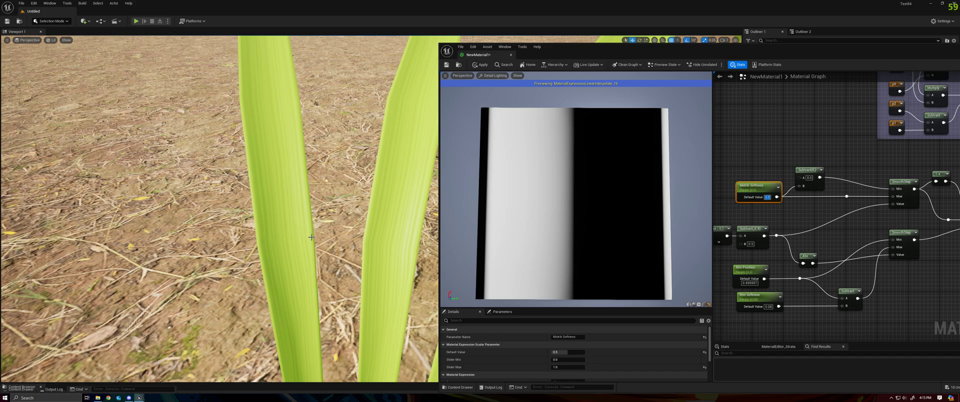
mouse_move(768, 196)
text(0.05)
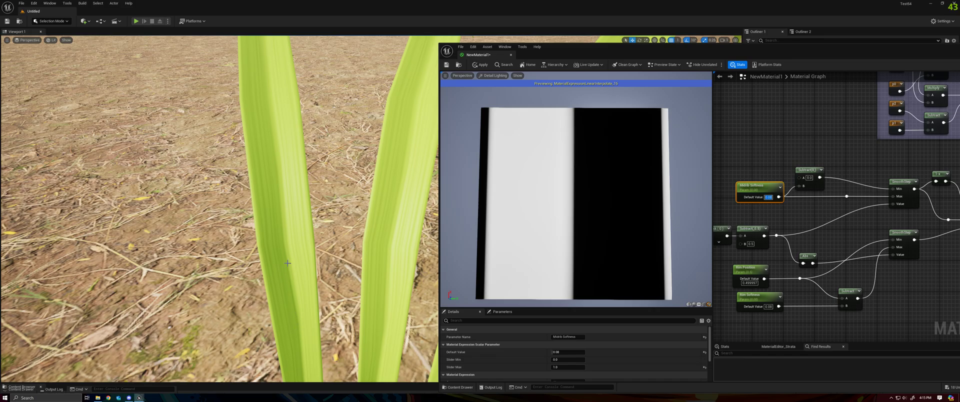
mouse_move(302, 316)
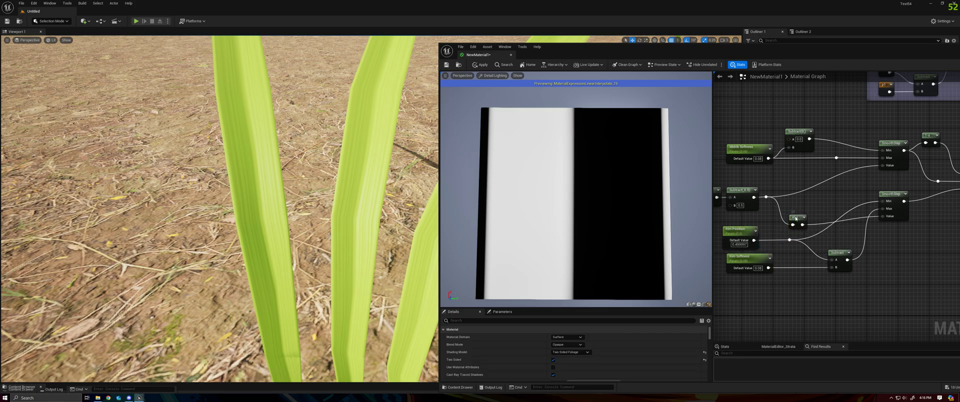
Preview the Abs output and adjust Rim Position lower, then back to about 0.5
click(800, 218)
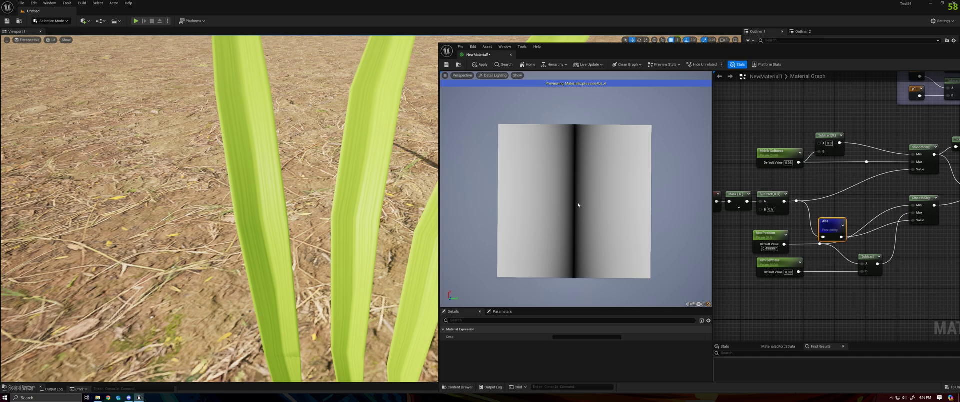
mouse_move(652, 201)
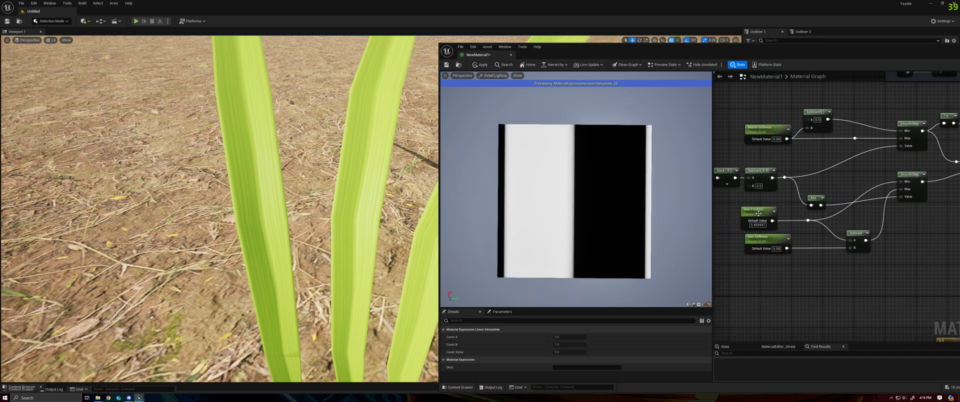
click(757, 209)
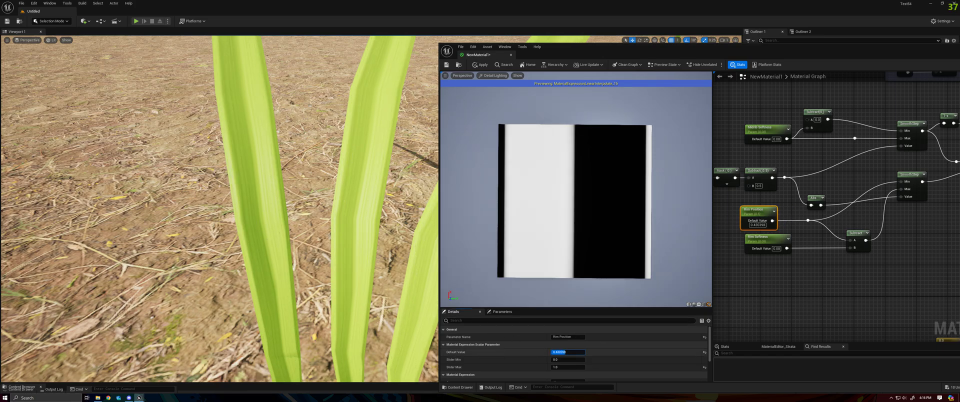
drag(566, 352, 576, 352)
text(0.2993)
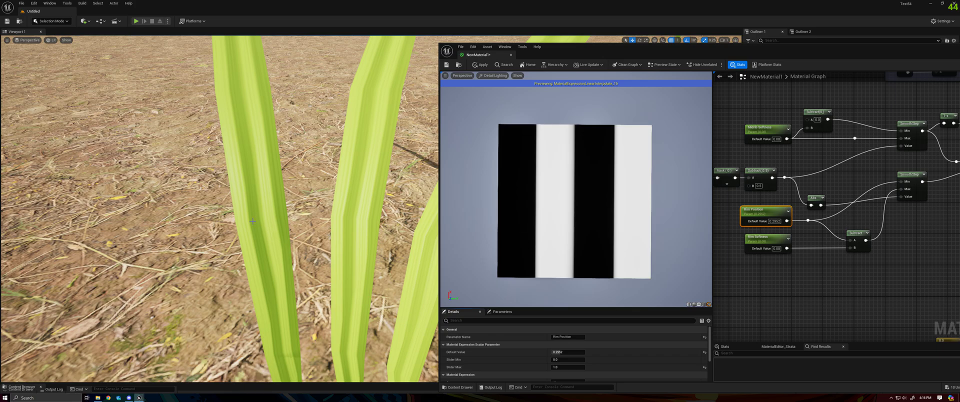
mouse_move(383, 319)
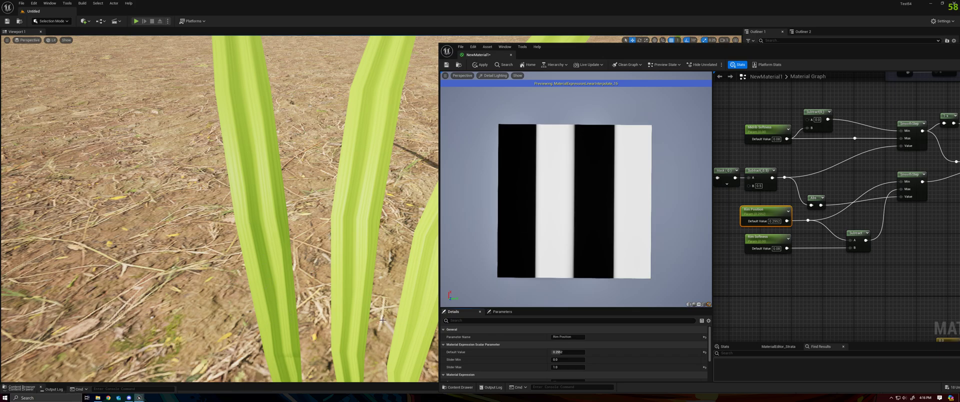
mouse_move(639, 259)
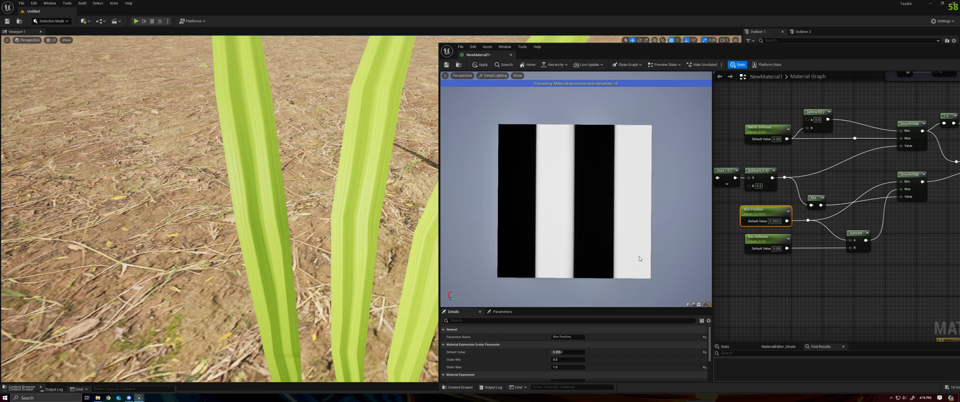
click(767, 237)
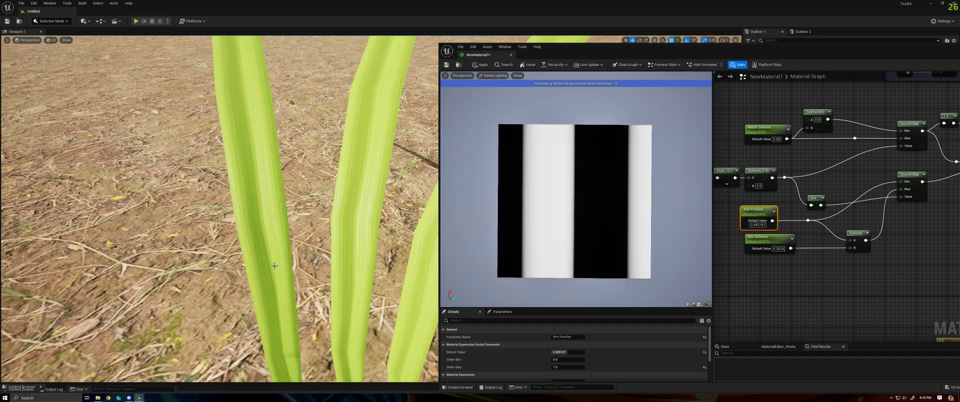
mouse_move(328, 284)
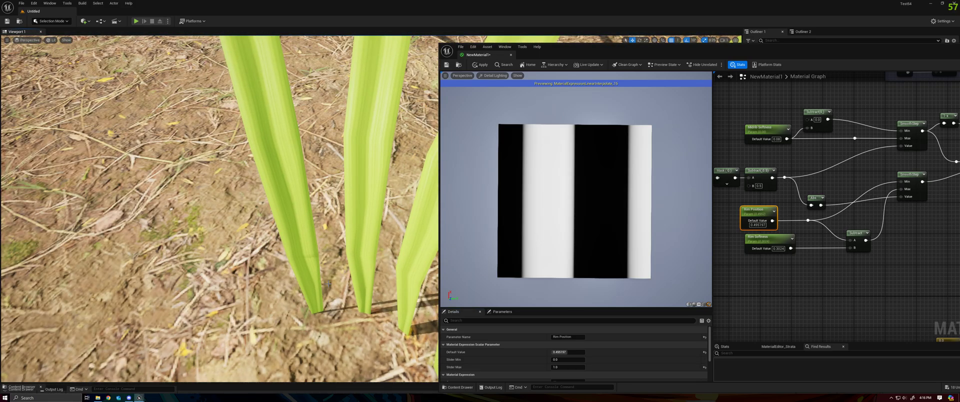
click(757, 248)
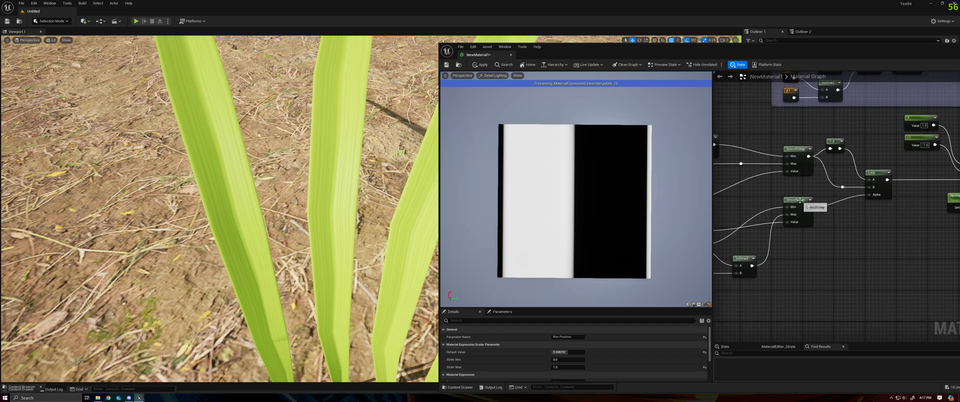
Preview the second SmoothStep output, then the node after the Lerp blend
click(798, 199)
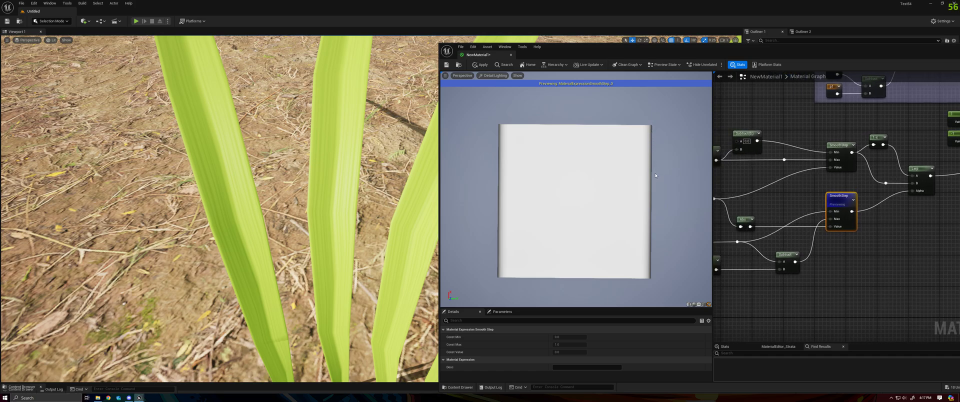
mouse_move(493, 157)
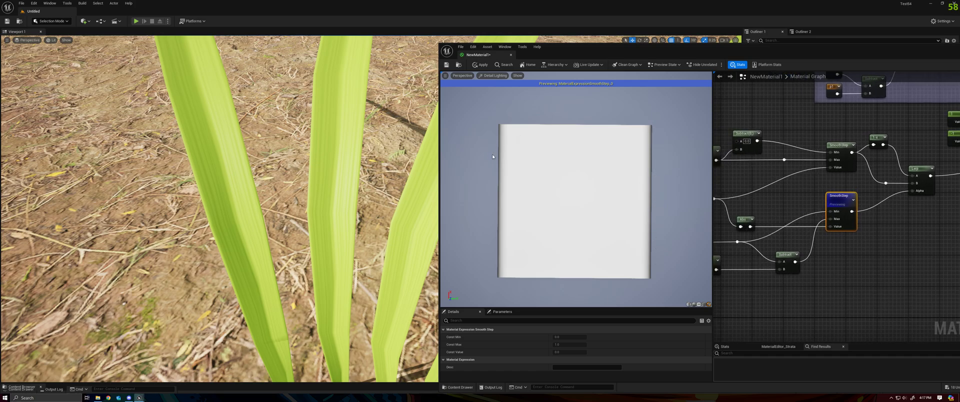
mouse_move(602, 225)
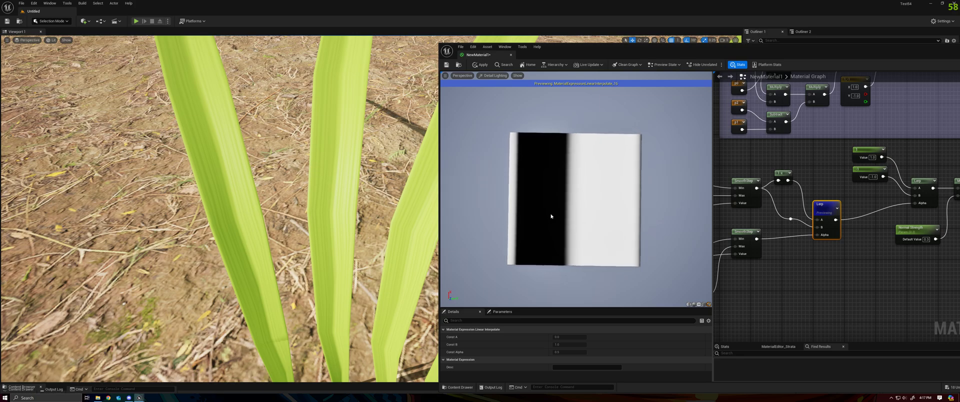
mouse_move(634, 233)
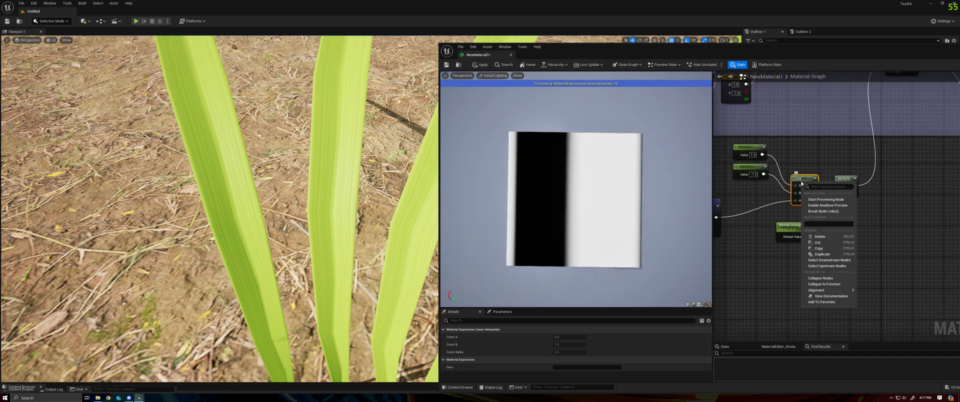
click(827, 199)
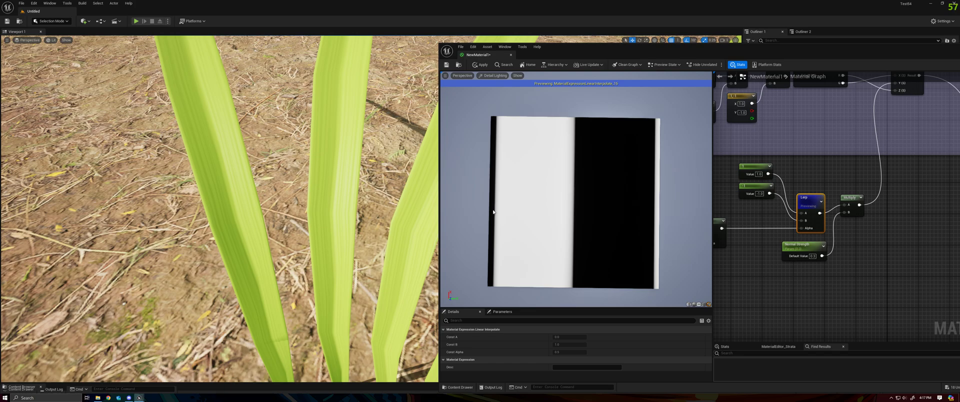
mouse_move(453, 214)
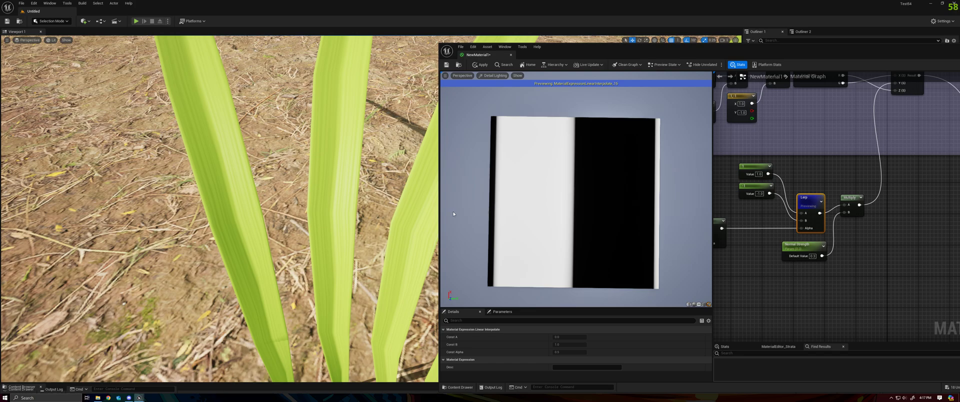
mouse_move(451, 225)
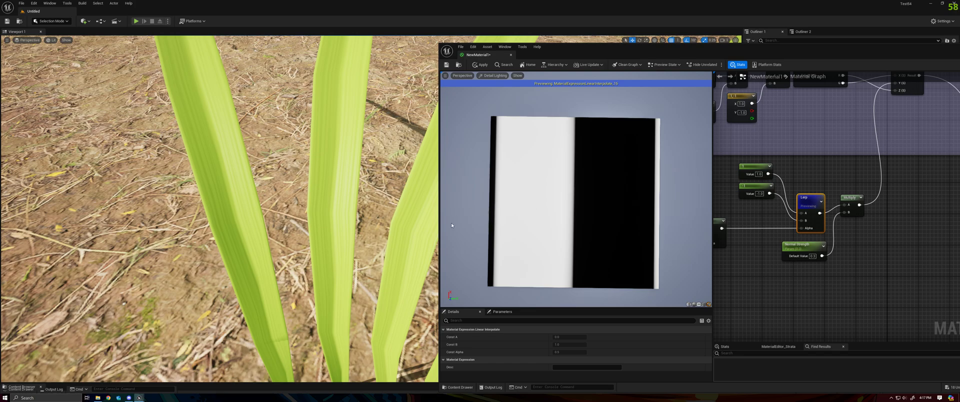
mouse_move(634, 231)
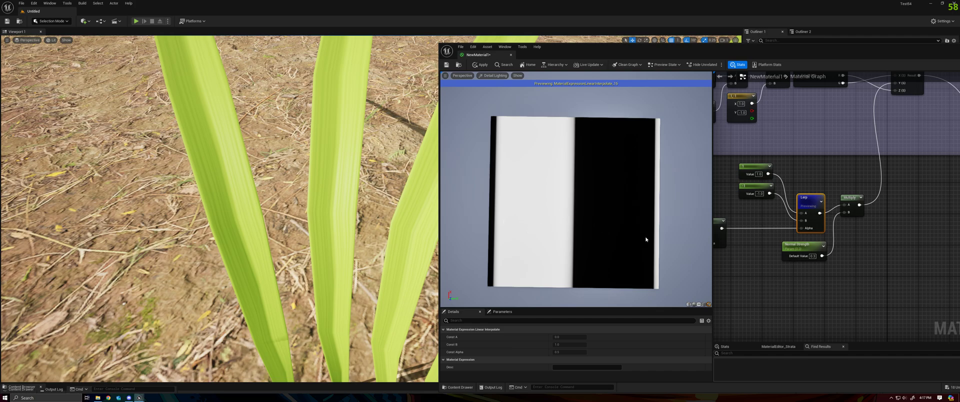
mouse_move(727, 239)
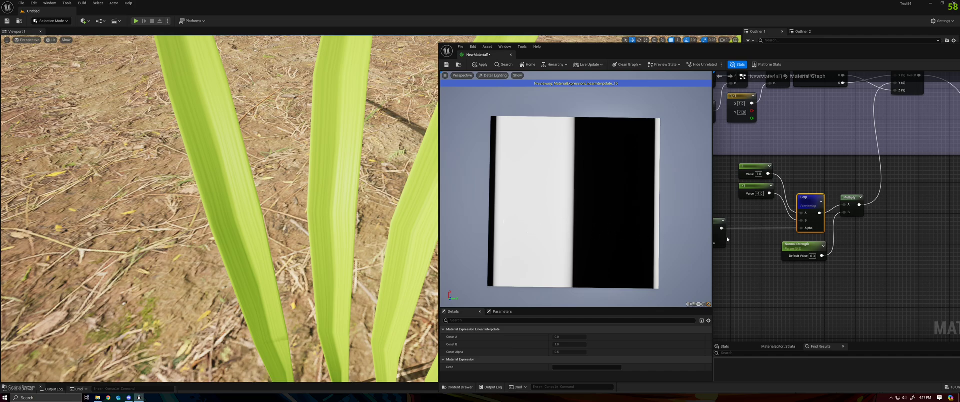
mouse_move(677, 239)
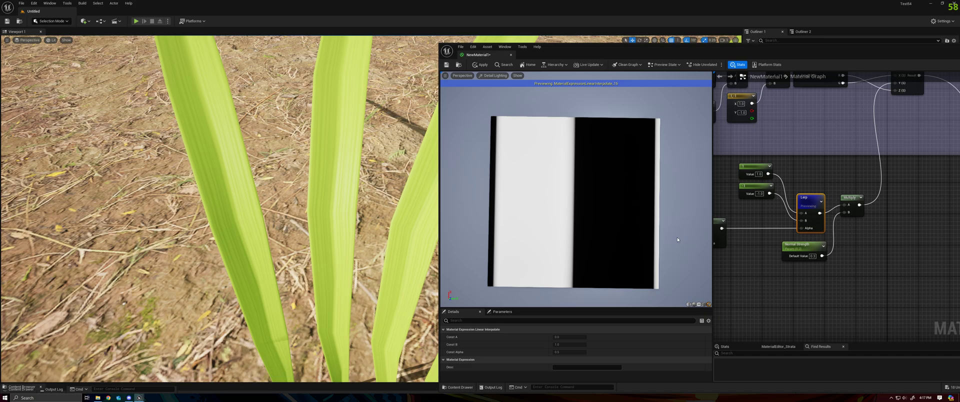
mouse_move(652, 258)
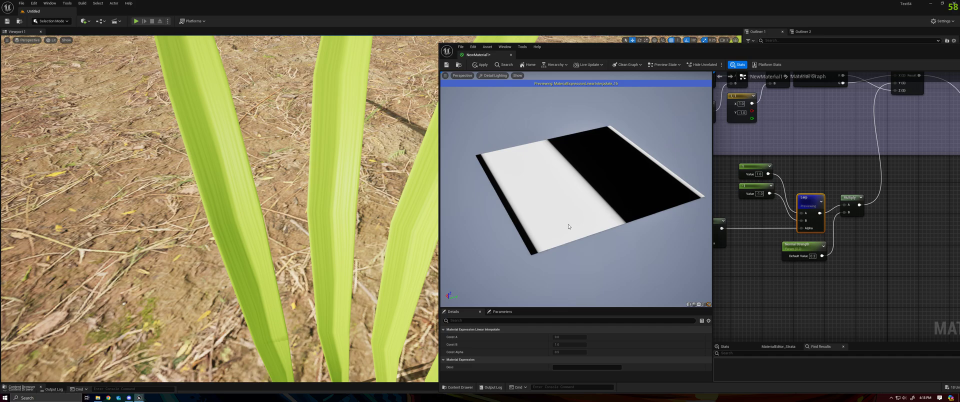
mouse_move(590, 245)
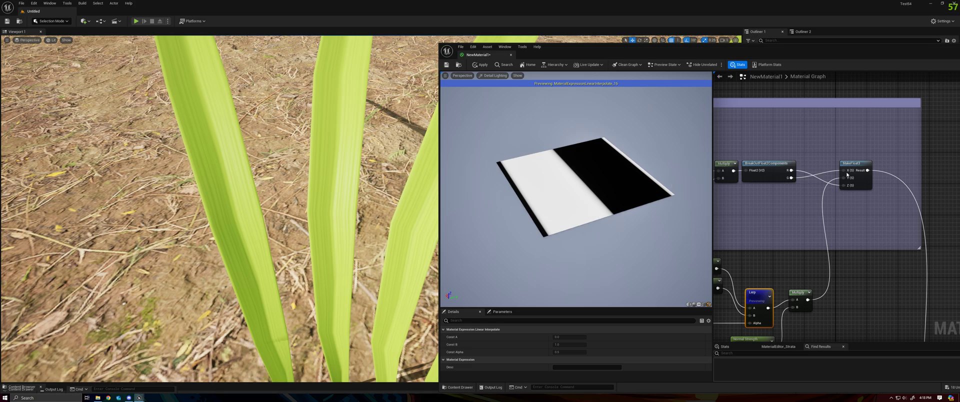
Bring up the MakeFloat3 node's menu to start previewing the normal vector
right_click(851, 168)
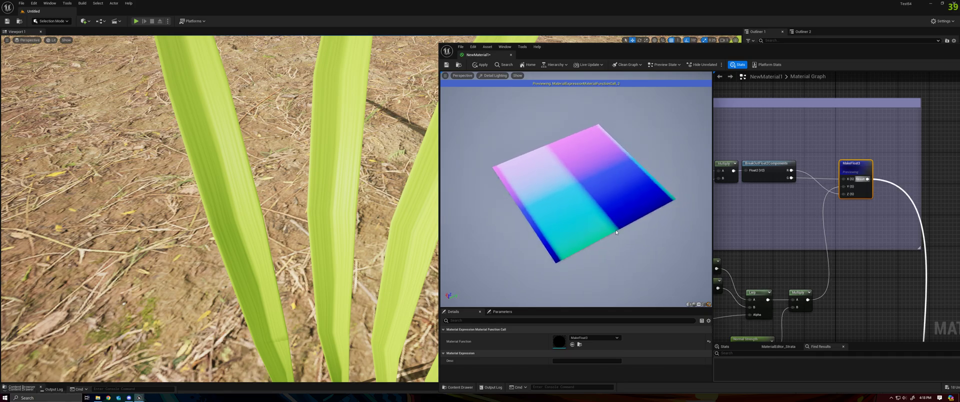
mouse_move(569, 147)
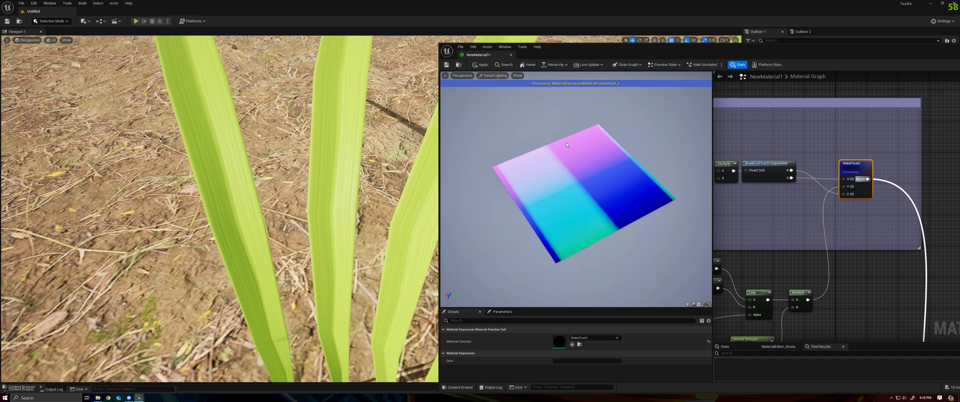
mouse_move(611, 203)
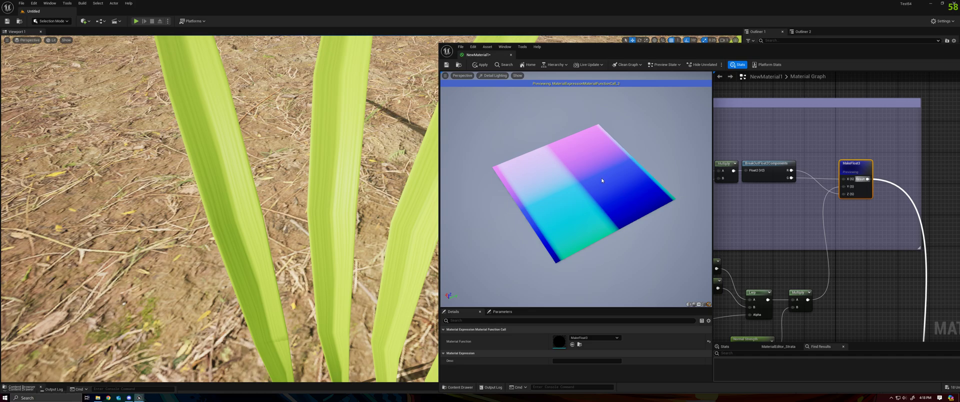
mouse_move(649, 245)
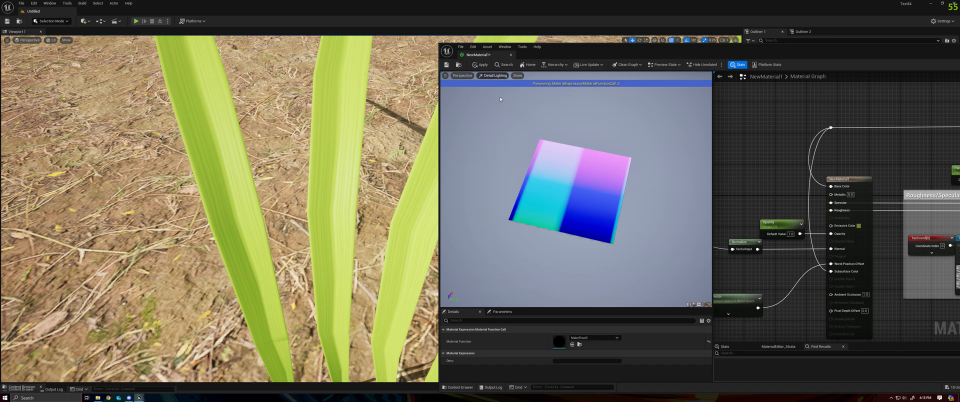
Stop previewing MakeFloat3 so the preview shows the green grass blade again
click(486, 75)
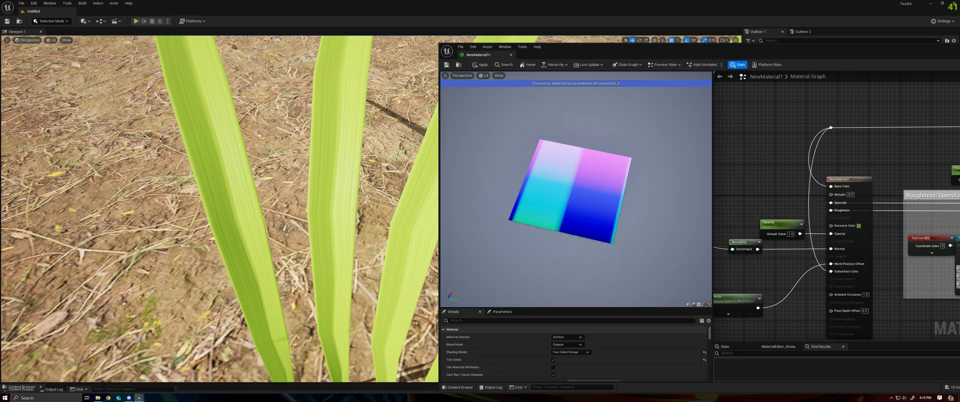
right_click(812, 133)
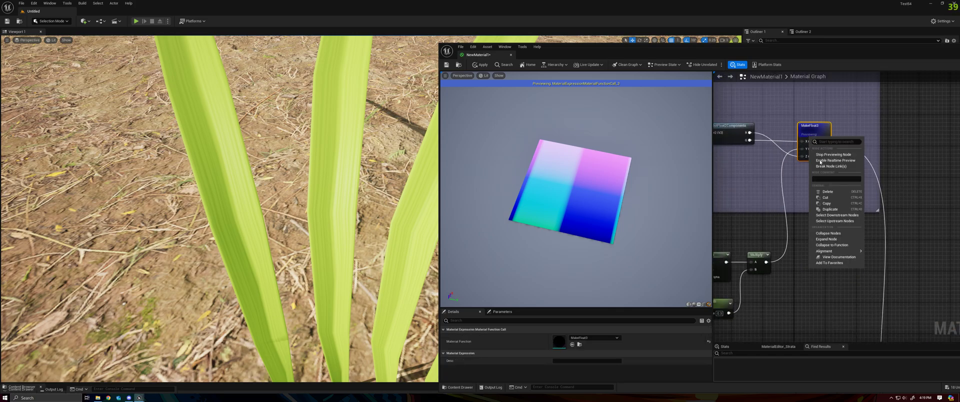
click(832, 153)
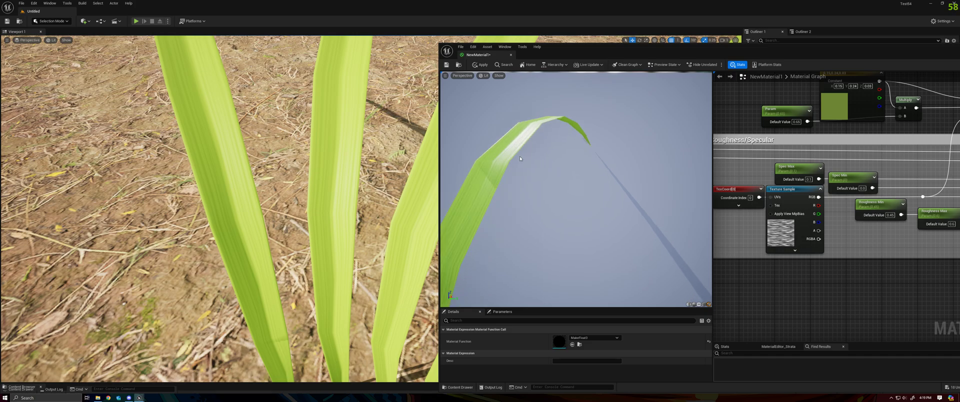
mouse_move(603, 220)
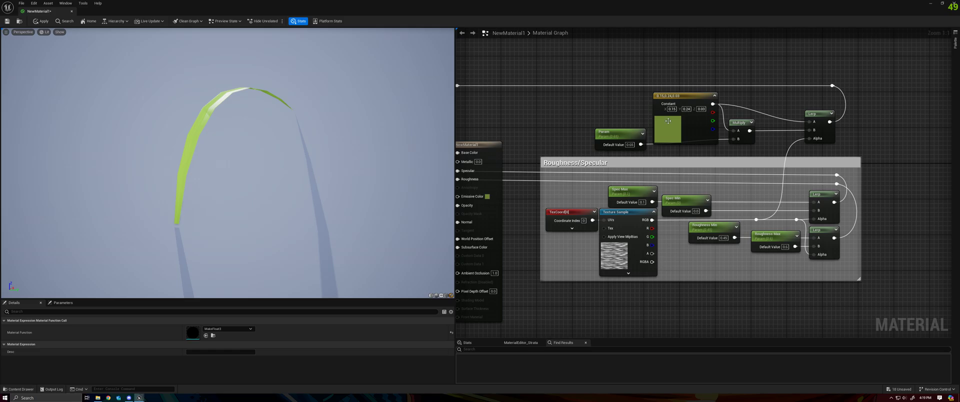
mouse_move(544, 113)
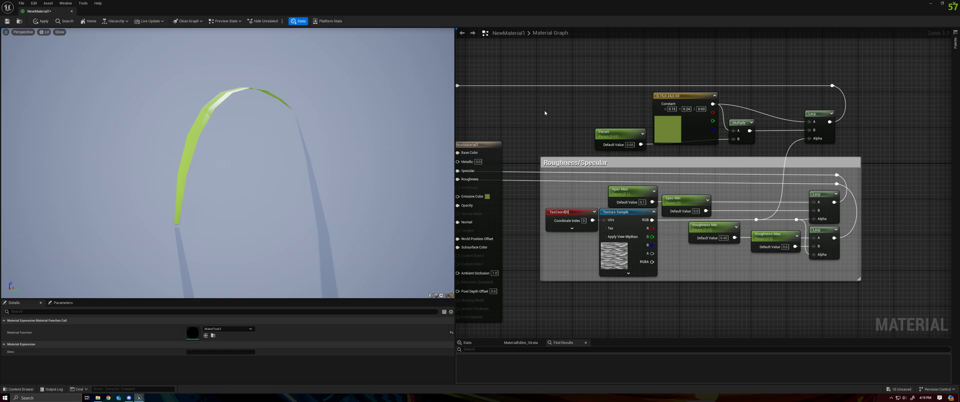